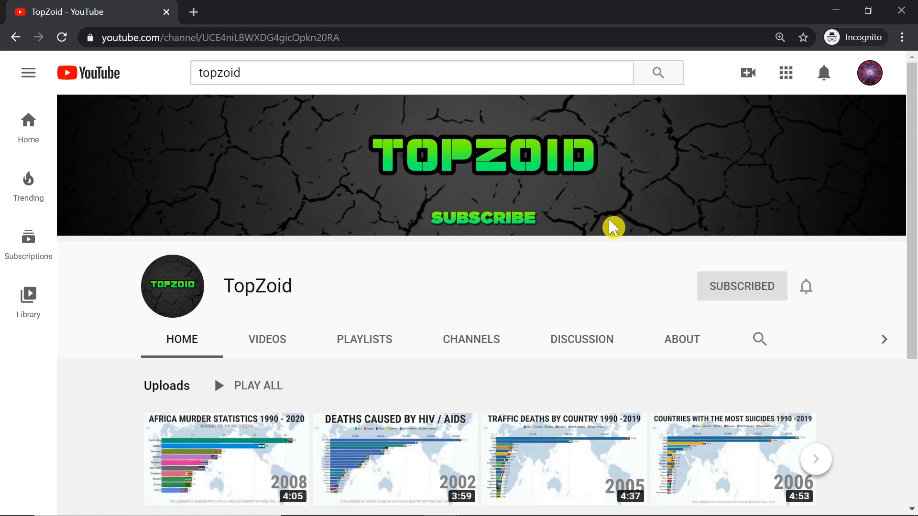
pyautogui.moveTo(832, 107)
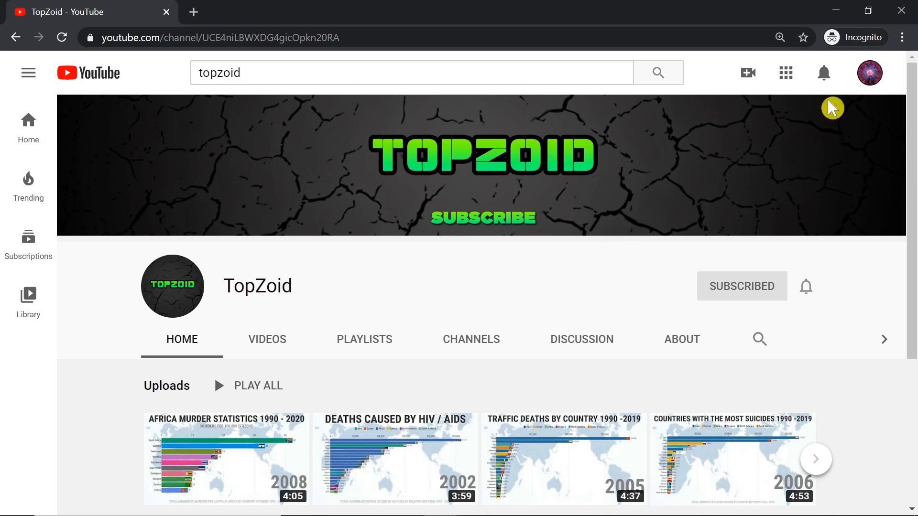
# Switch from the TopZoid channel page to YouTube Studio through the account menu
pyautogui.click(870, 73)
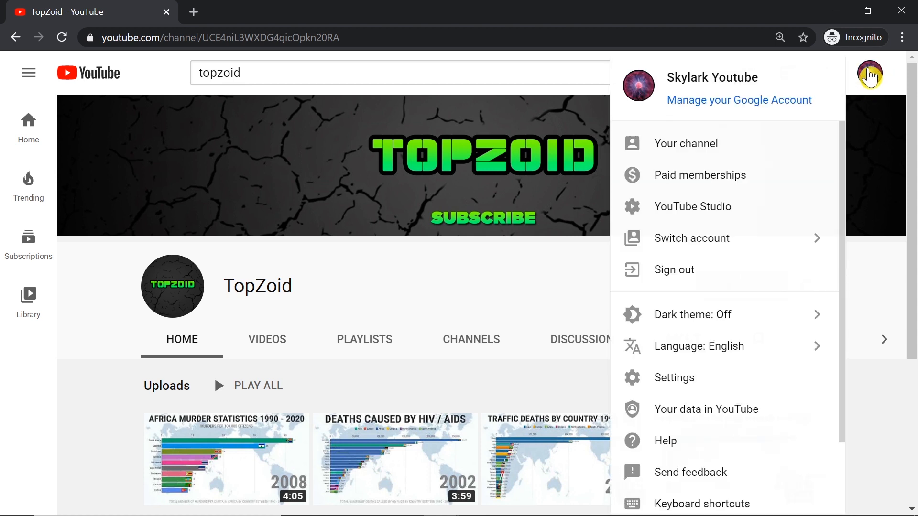
pyautogui.moveTo(693, 206)
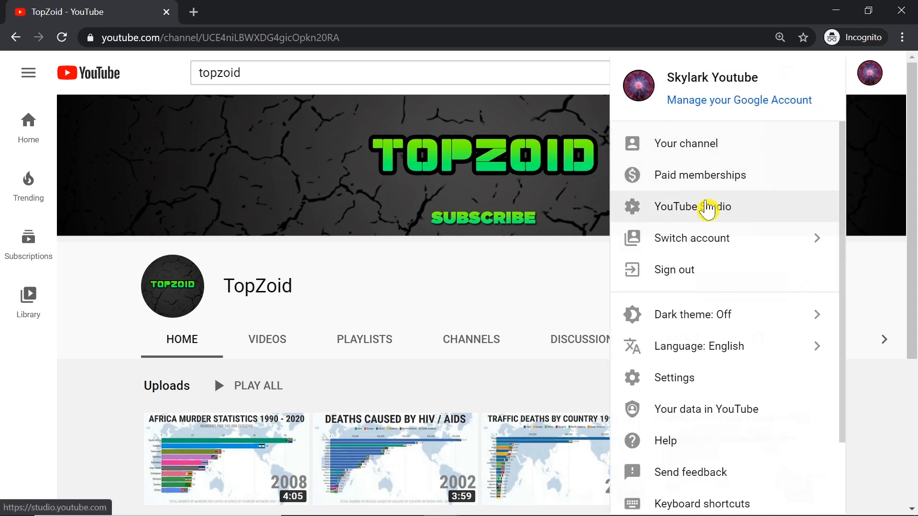
pyautogui.click(692, 206)
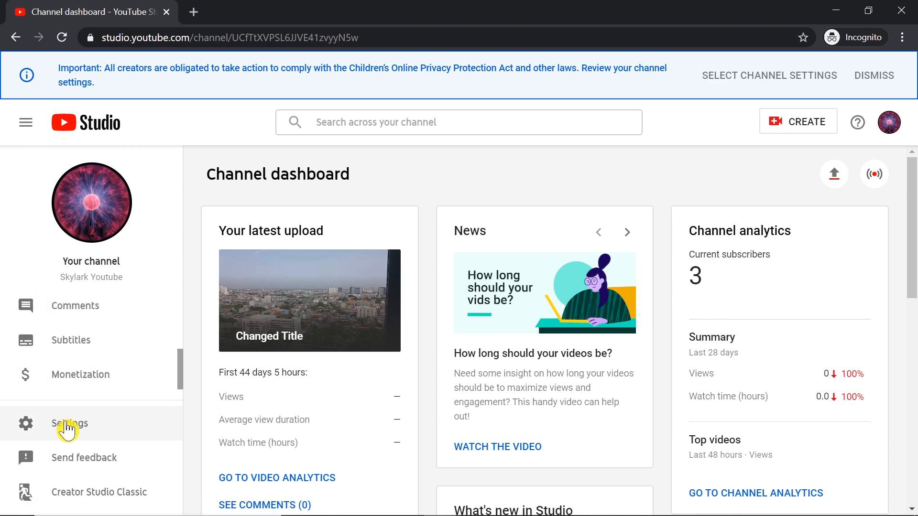
# Open the channel's Advanced settings to show the made-for-kids audience question
pyautogui.click(69, 424)
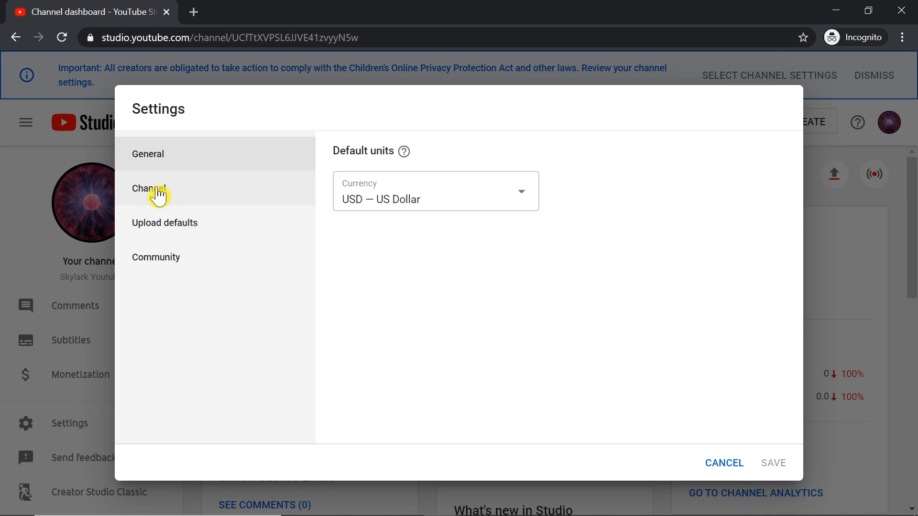
pyautogui.click(149, 188)
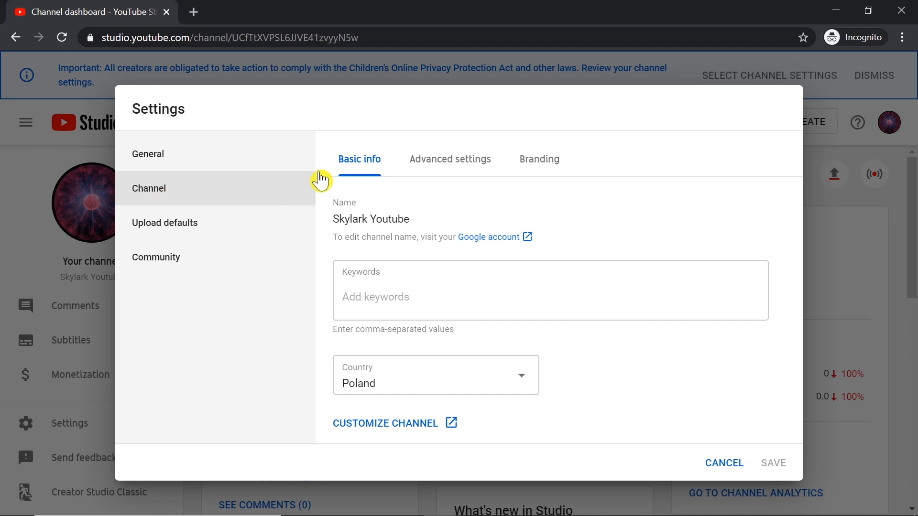
pyautogui.moveTo(438, 159)
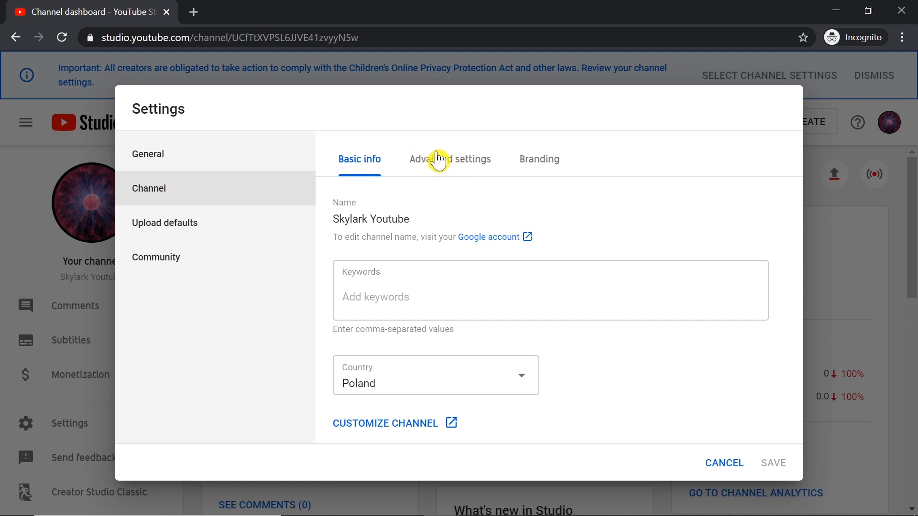
pyautogui.click(450, 160)
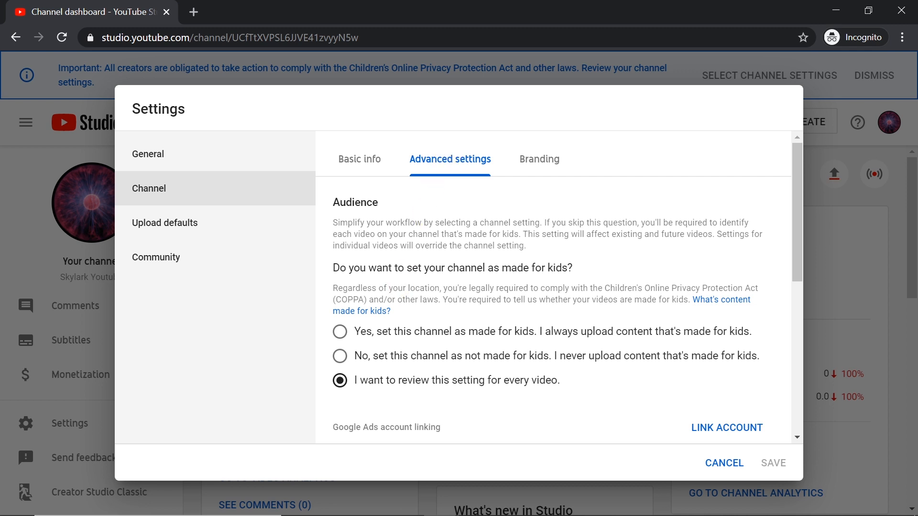
pyautogui.moveTo(414, 323)
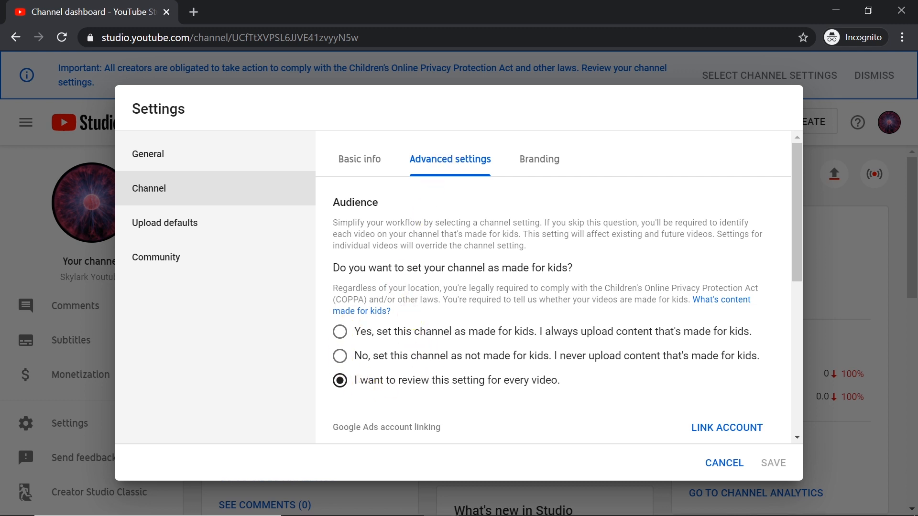
pyautogui.moveTo(400, 302)
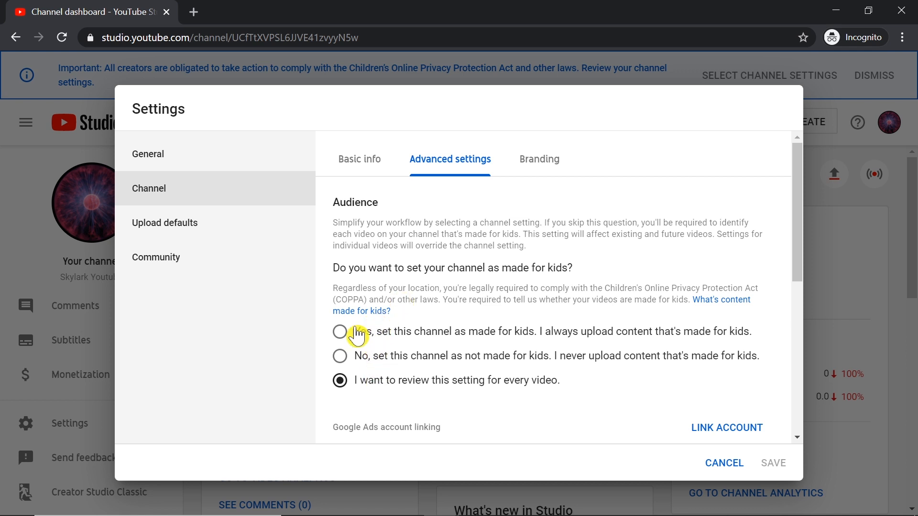
# Choose 'Yes, set this channel as made for kids' and review the resulting channel changes
pyautogui.click(339, 331)
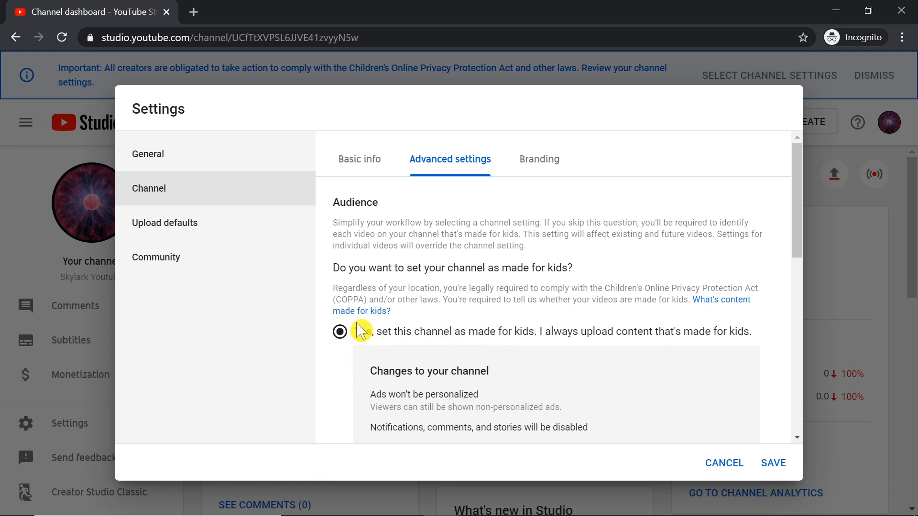
pyautogui.click(340, 332)
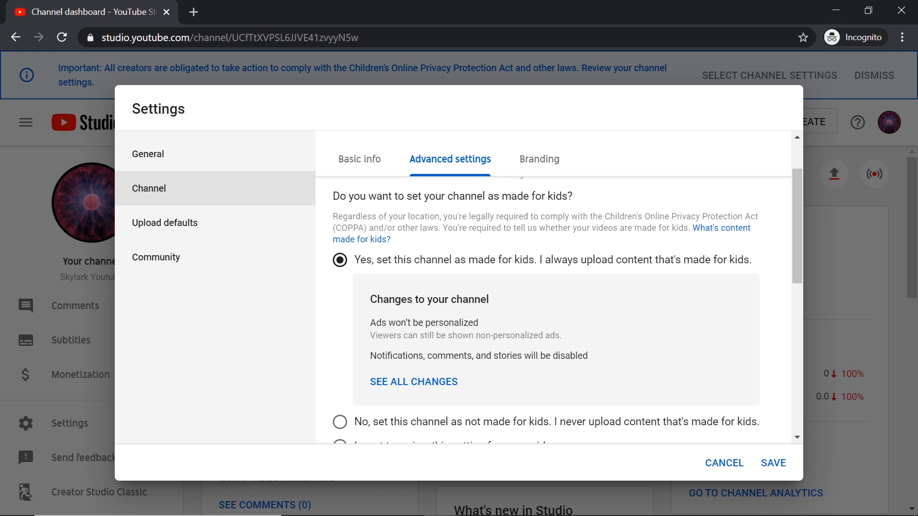
pyautogui.click(339, 260)
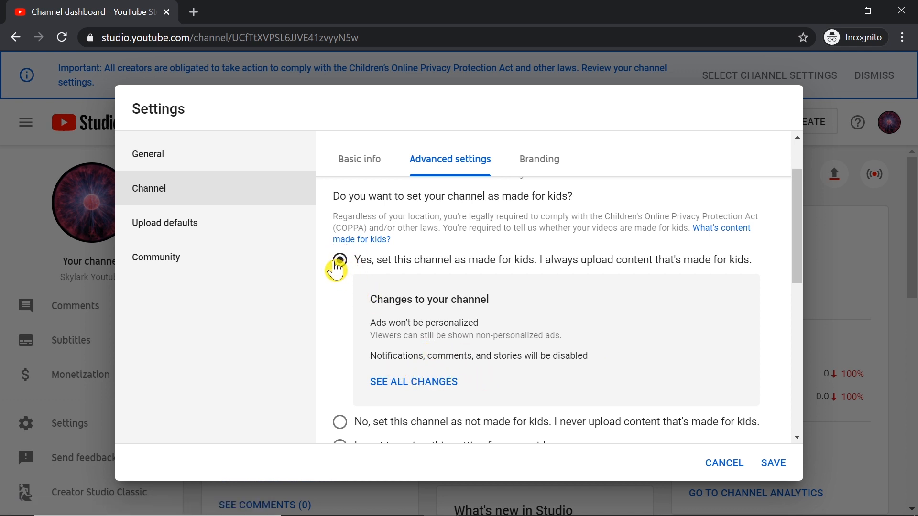
pyautogui.click(339, 259)
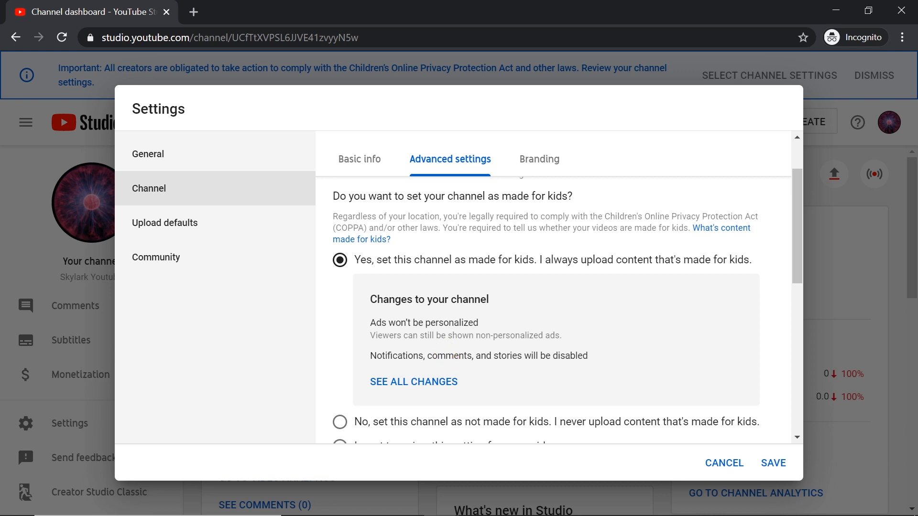
pyautogui.moveTo(442, 340)
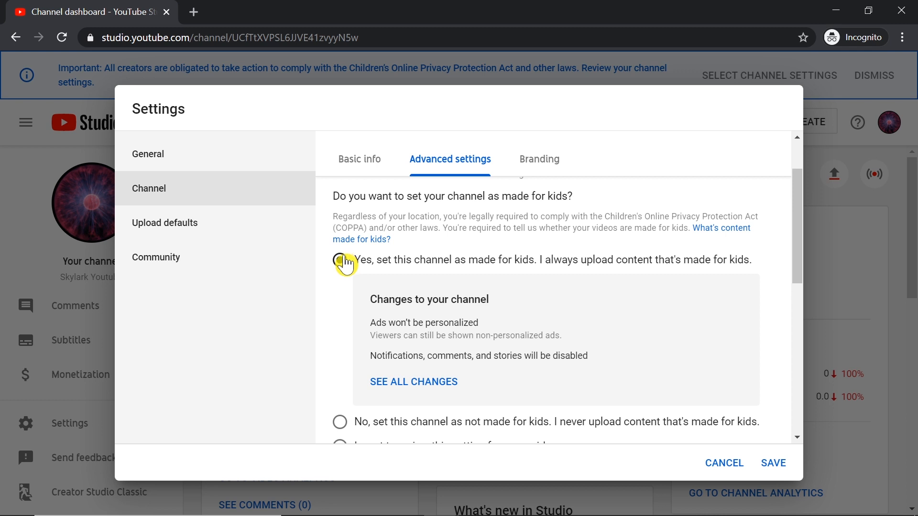
pyautogui.click(340, 259)
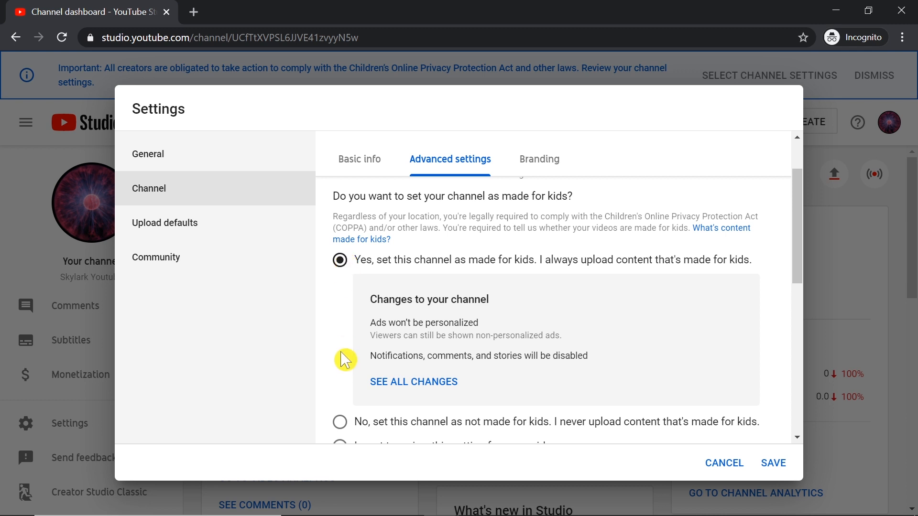
# Mark the channel as not made for kids, save it, and reopen Settings
pyautogui.click(340, 284)
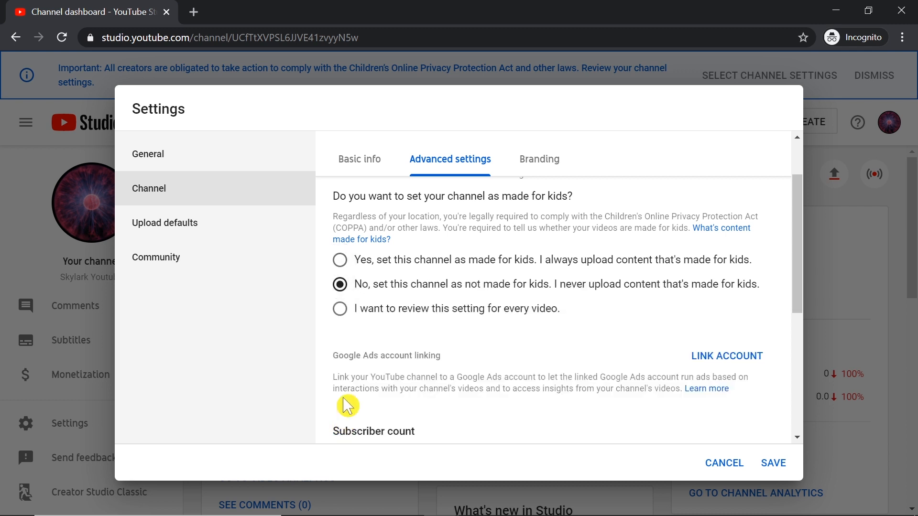
pyautogui.moveTo(391, 287)
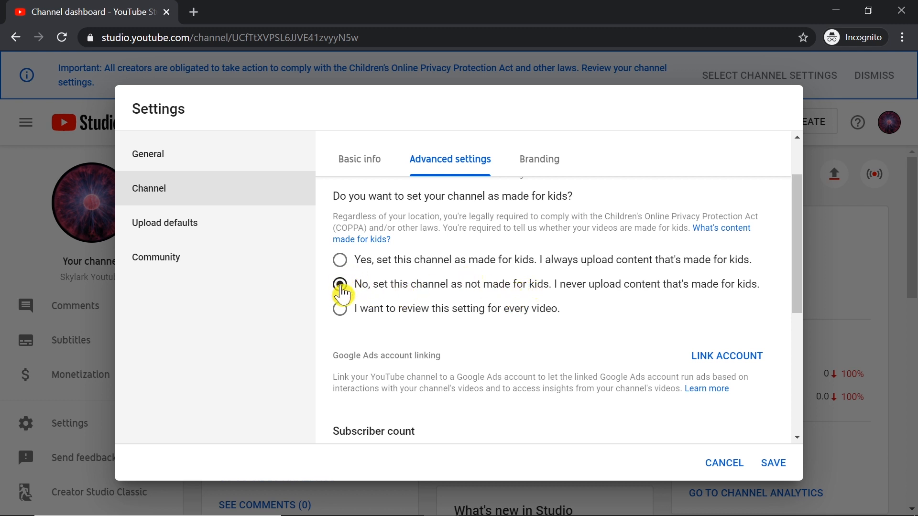
pyautogui.click(771, 463)
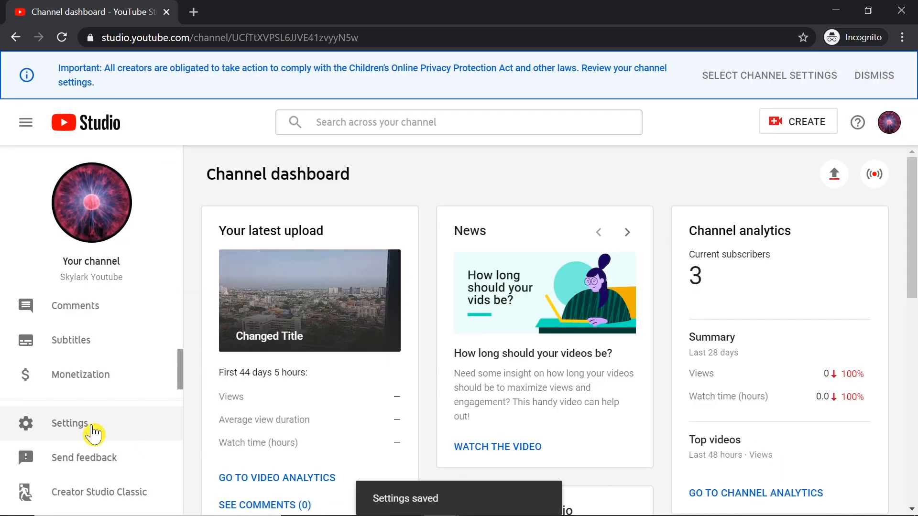
pyautogui.click(70, 424)
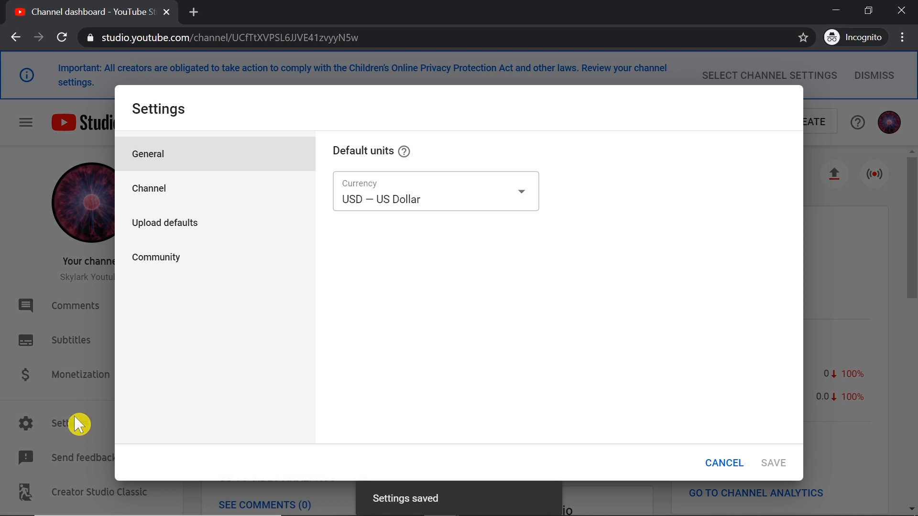
# Set default comment visibility to 'Hold potentially inappropriate comments for review' and save
pyautogui.click(165, 222)
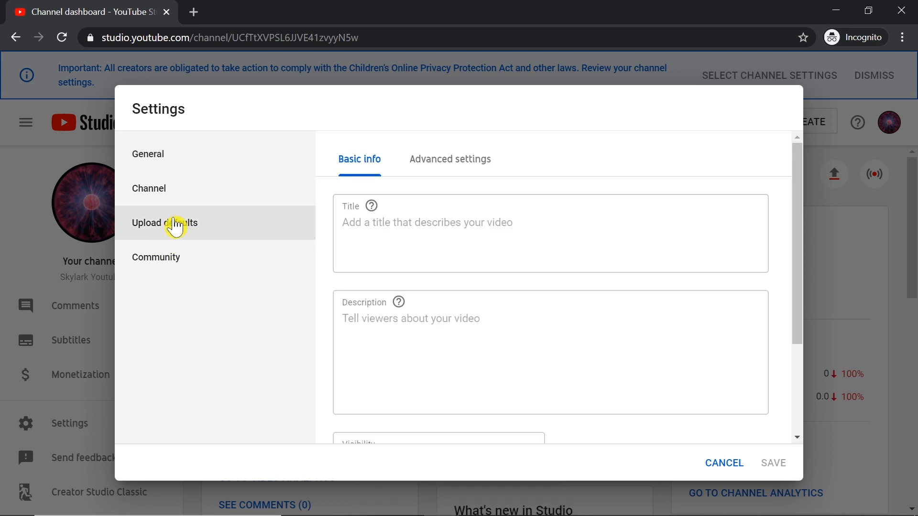
pyautogui.moveTo(175, 228)
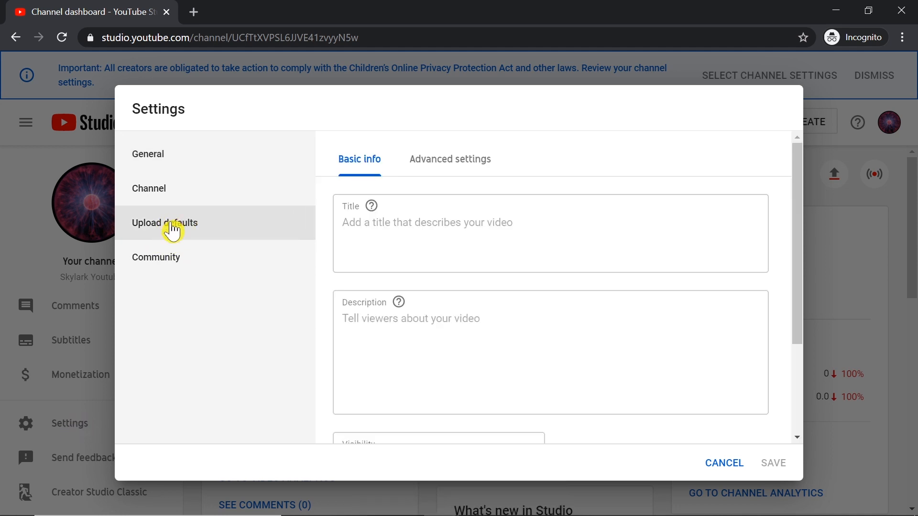
pyautogui.moveTo(415, 164)
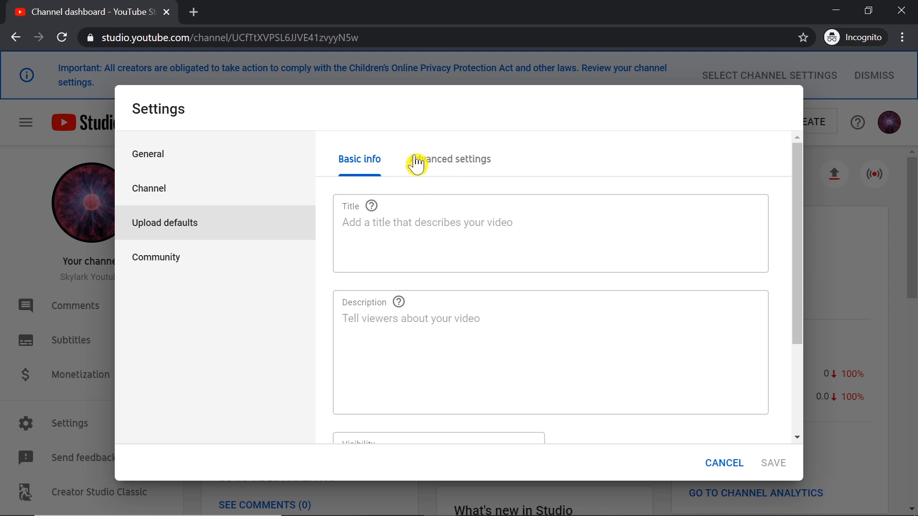
pyautogui.click(450, 159)
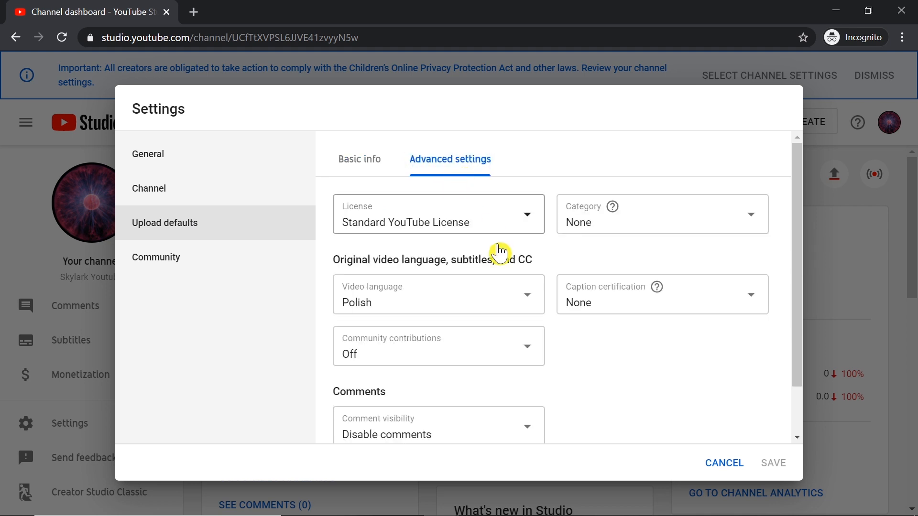
pyautogui.scroll(-3)
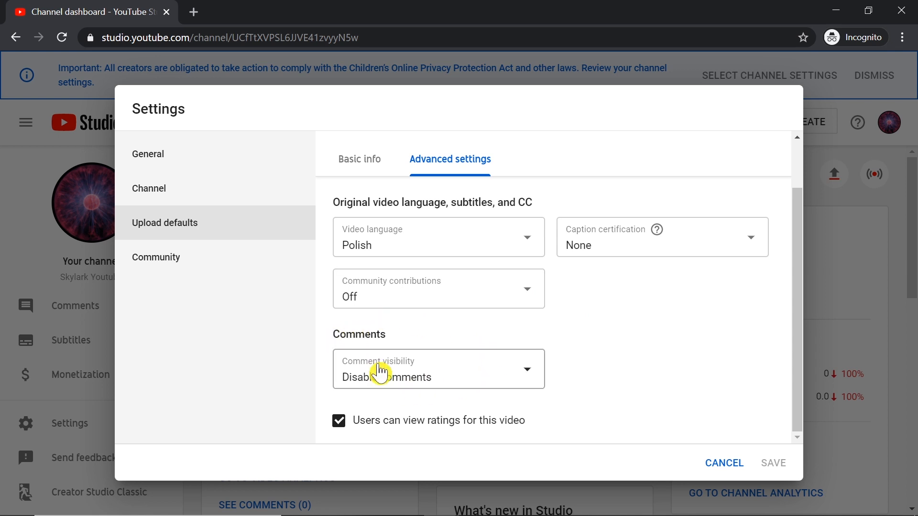
pyautogui.click(438, 368)
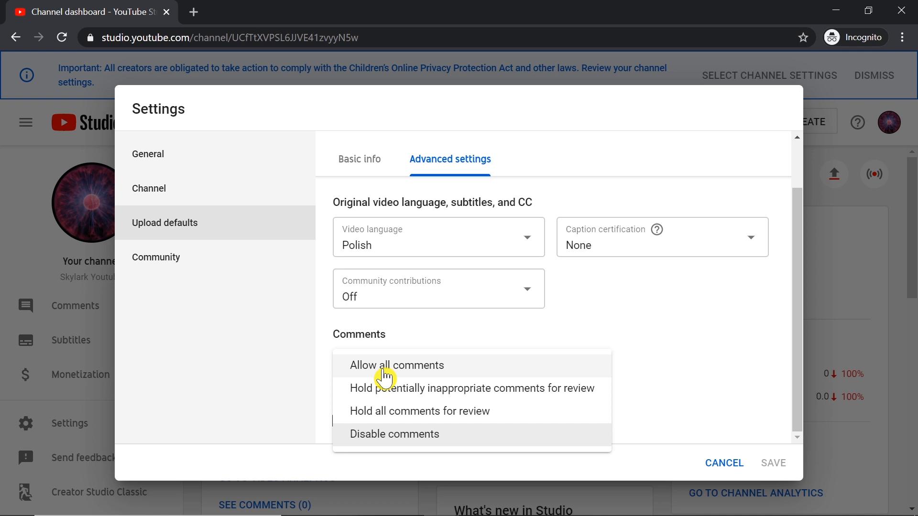
pyautogui.moveTo(388, 372)
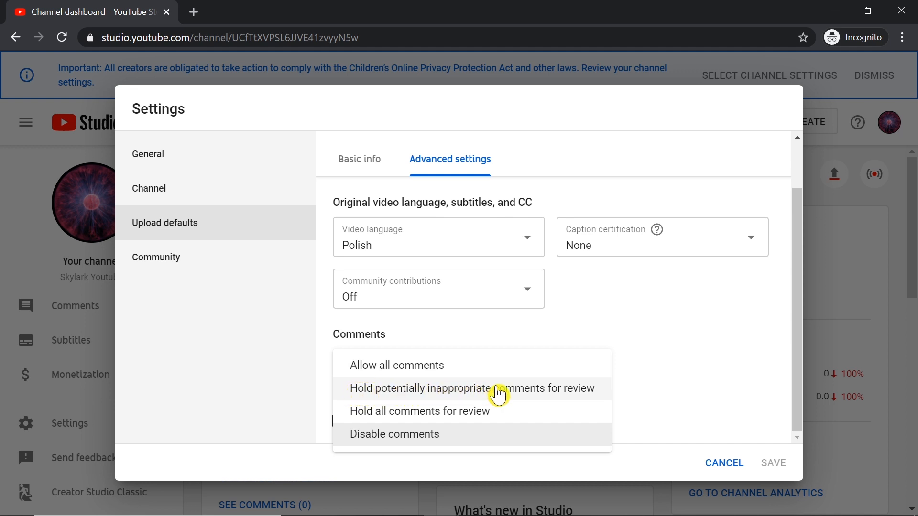
pyautogui.click(472, 388)
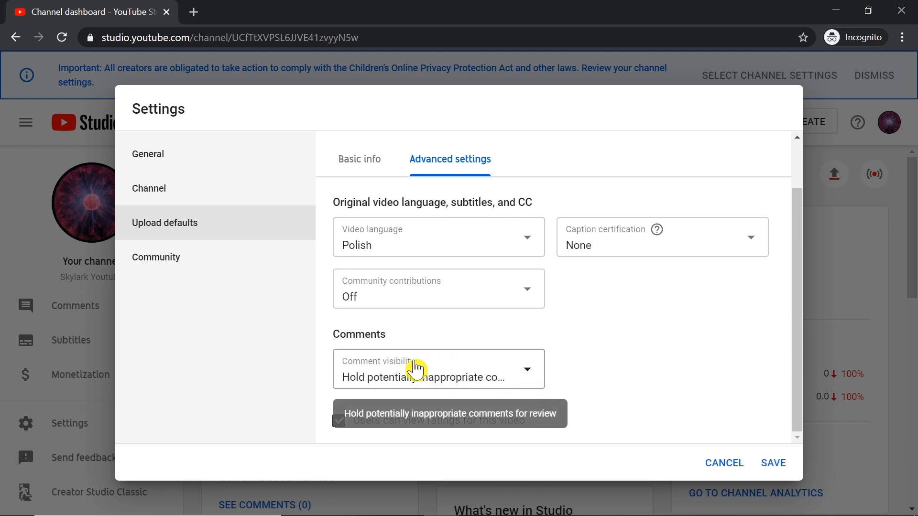
pyautogui.moveTo(386, 351)
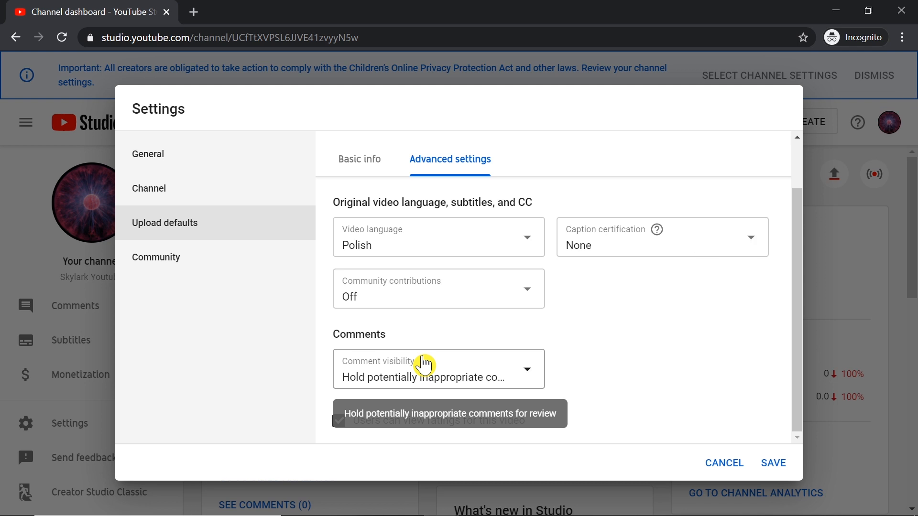
pyautogui.moveTo(436, 375)
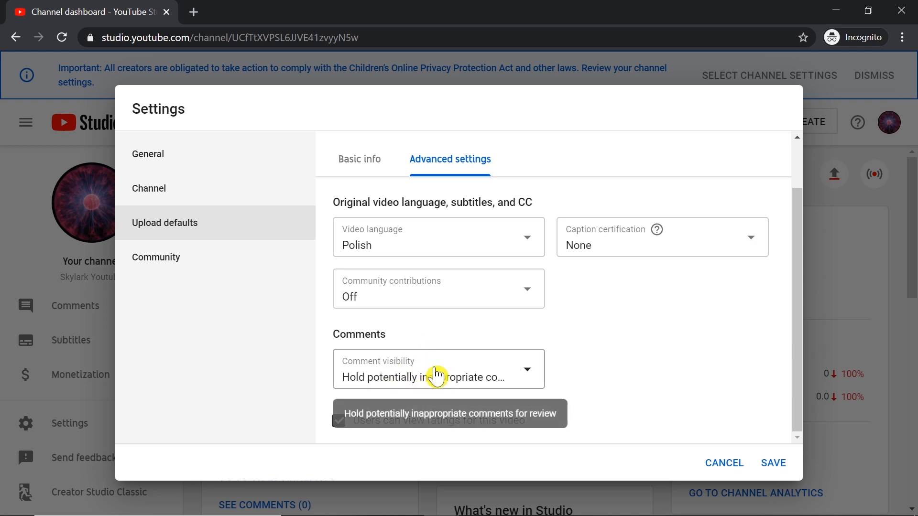
pyautogui.click(771, 463)
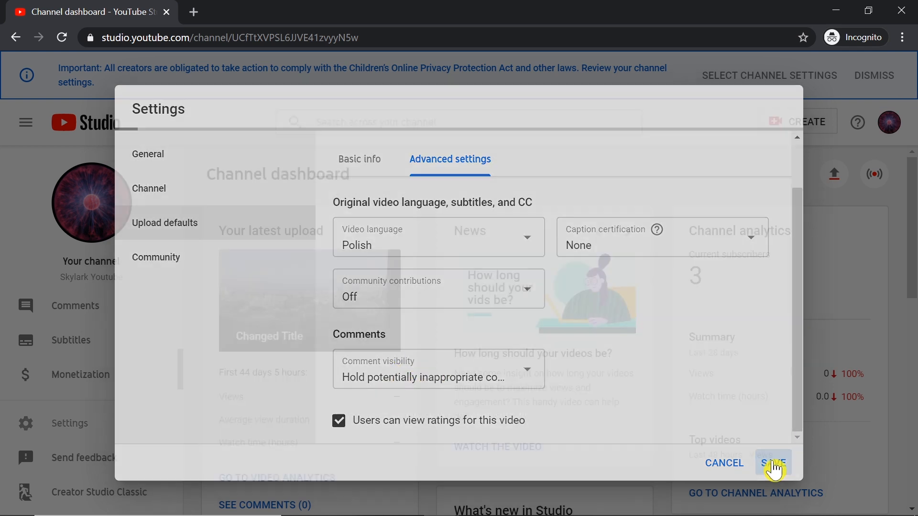
pyautogui.click(772, 463)
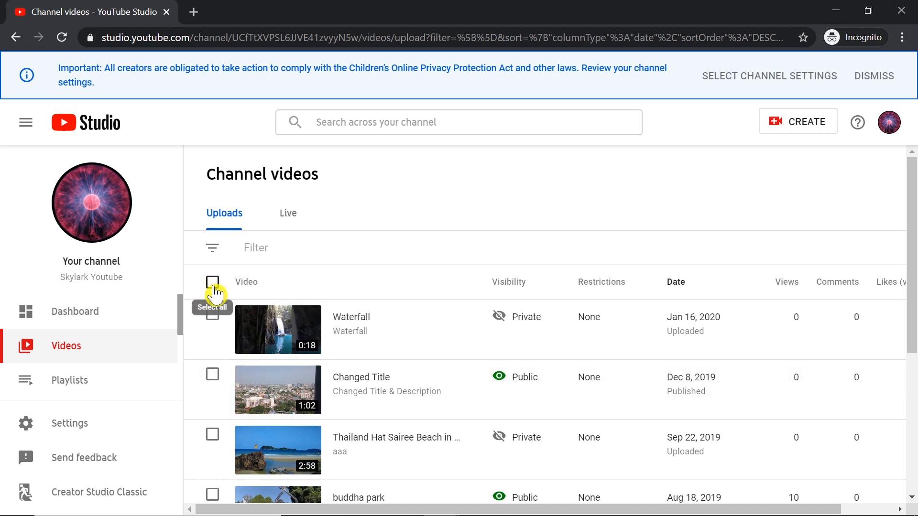
# Select all six videos and show the bulk Edit field options
pyautogui.click(213, 282)
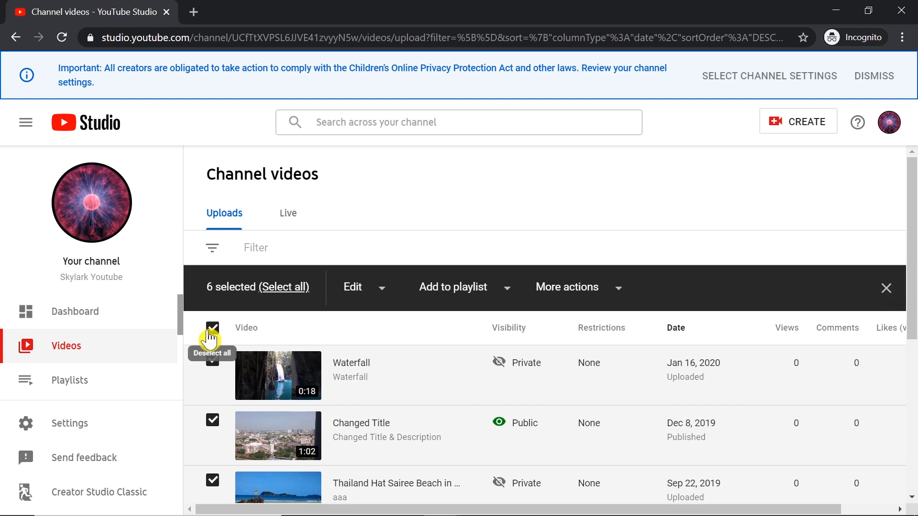
pyautogui.moveTo(286, 321)
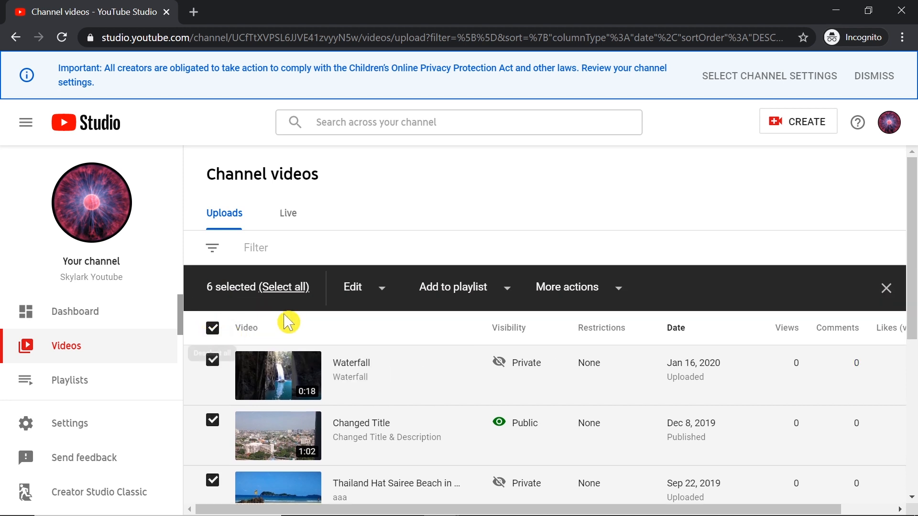
pyautogui.moveTo(380, 293)
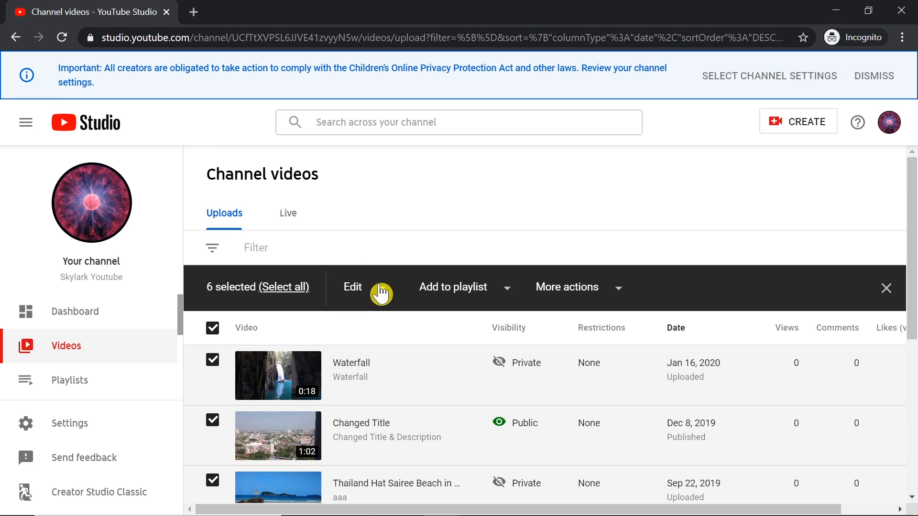
pyautogui.click(352, 287)
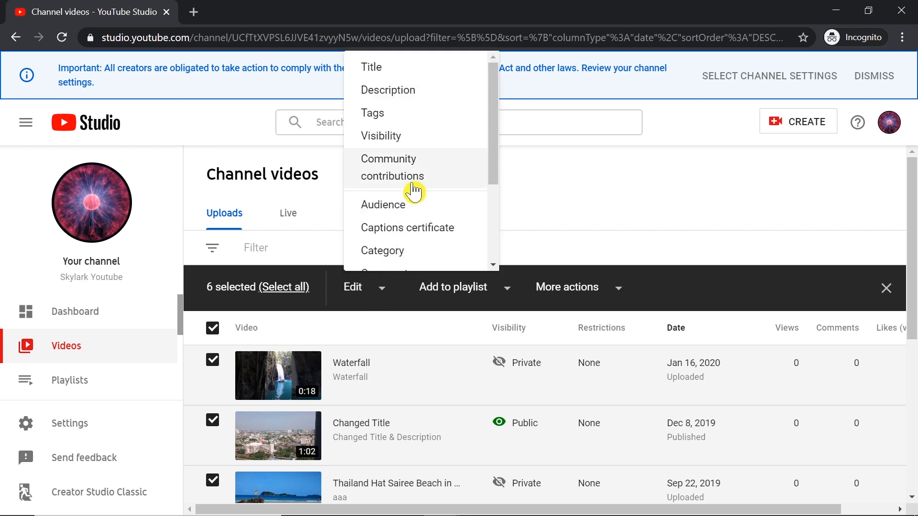
pyautogui.scroll(-3)
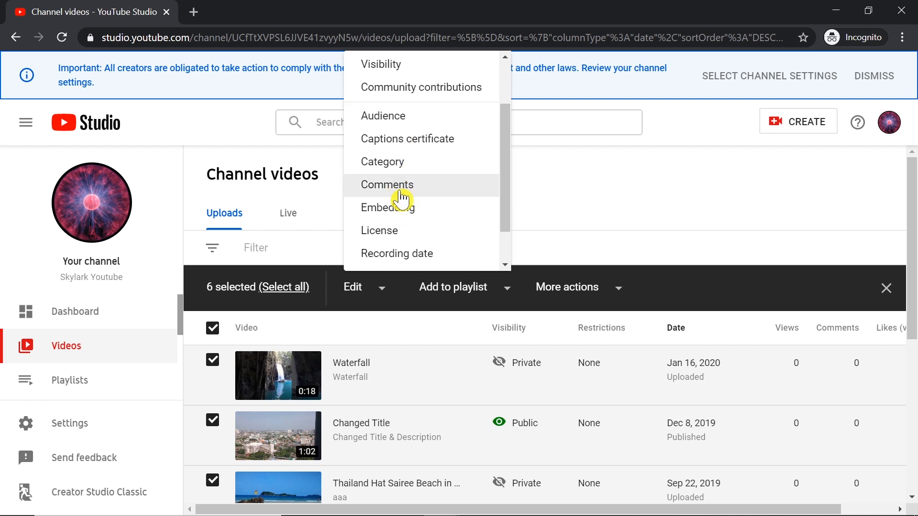
# Add a bulk Comments edit and list its comment visibility choices
pyautogui.click(387, 184)
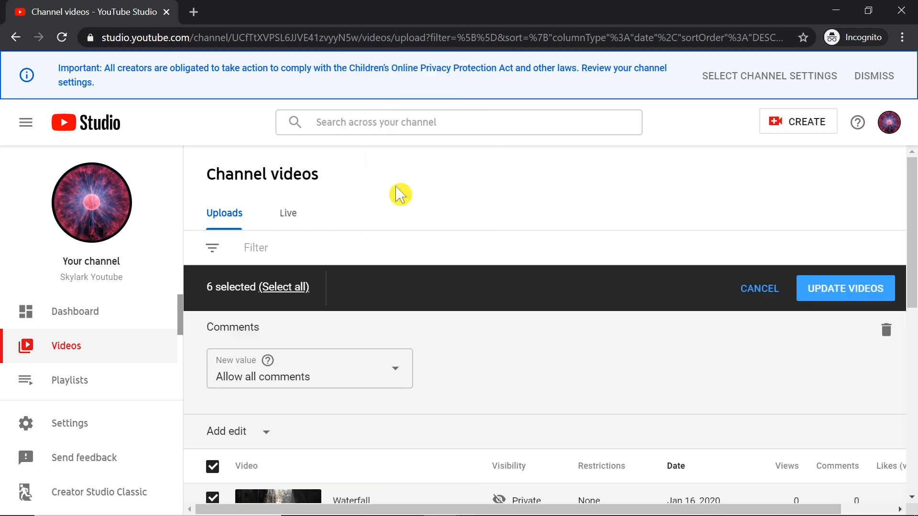
pyautogui.scroll(-3)
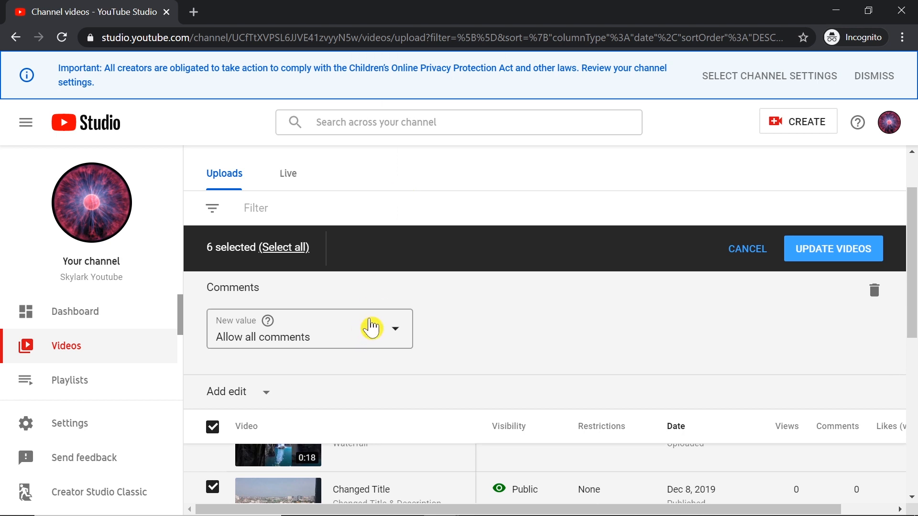
pyautogui.moveTo(315, 333)
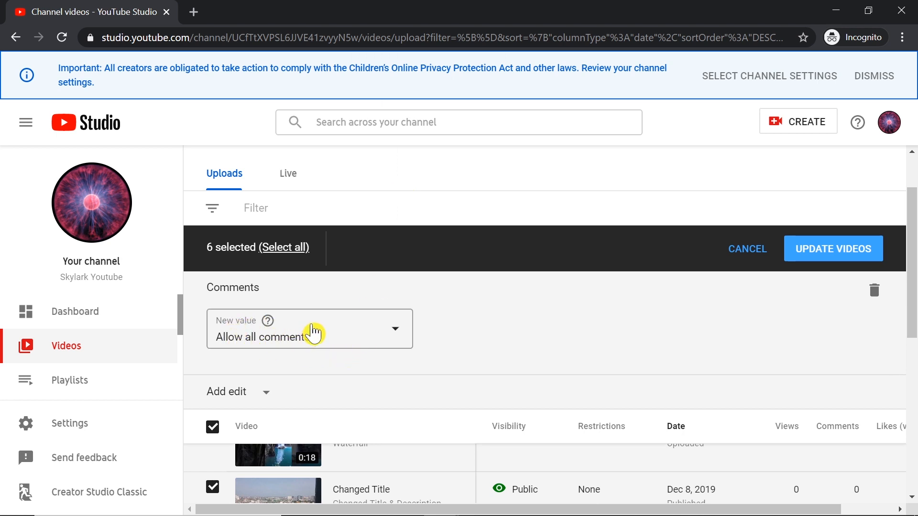
pyautogui.click(309, 328)
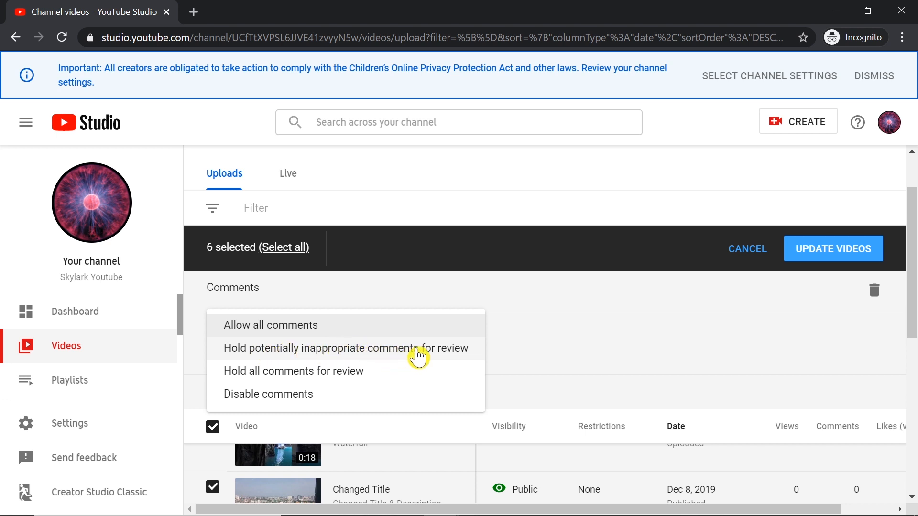
pyautogui.moveTo(450, 354)
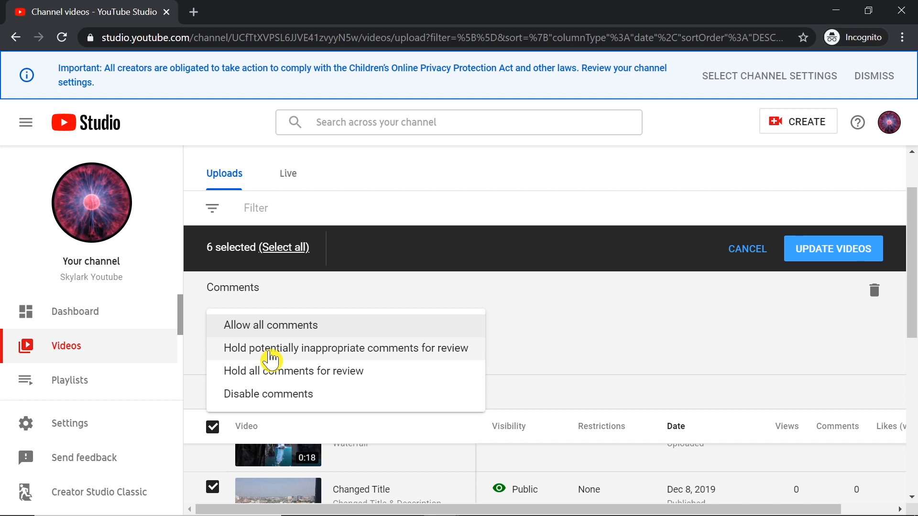
pyautogui.moveTo(299, 312)
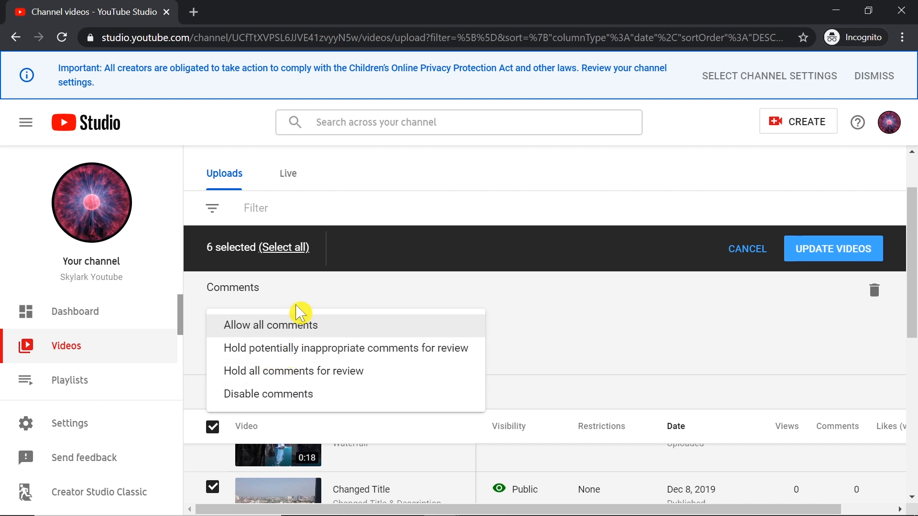
pyautogui.moveTo(322, 325)
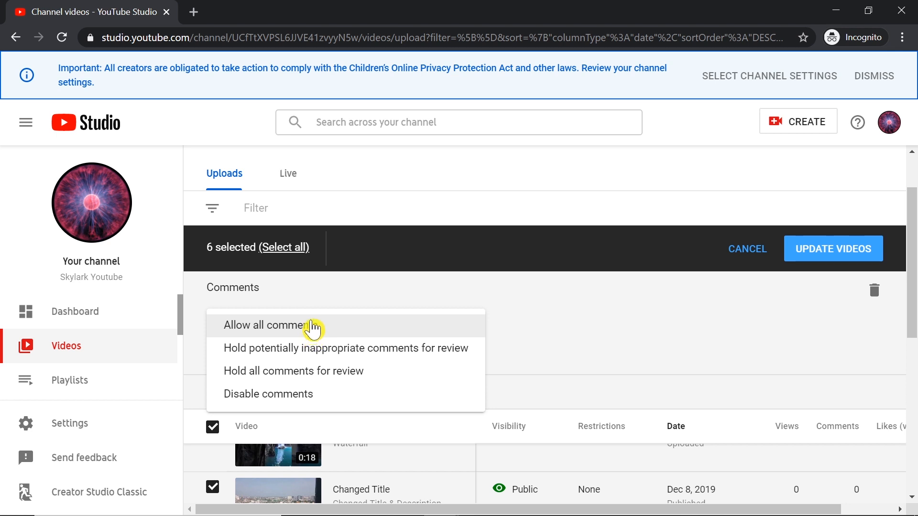
pyautogui.moveTo(245, 352)
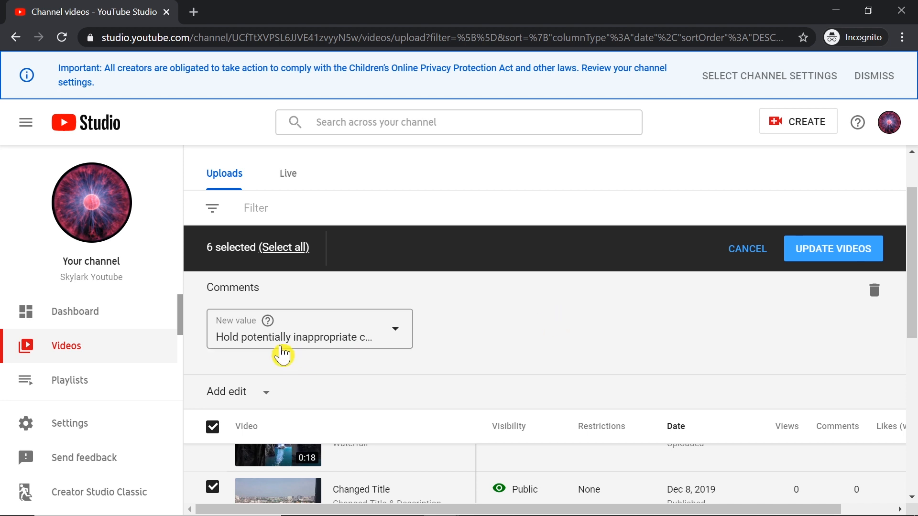
pyautogui.moveTo(287, 339)
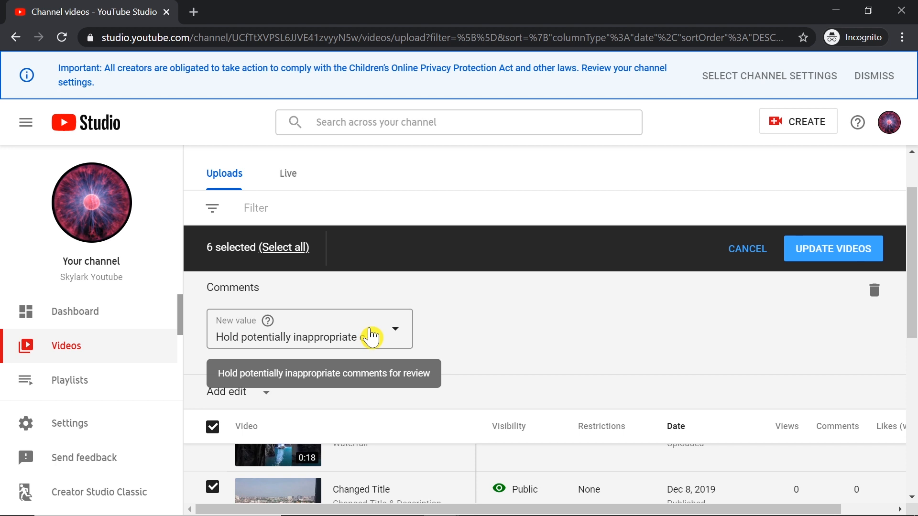
pyautogui.moveTo(316, 318)
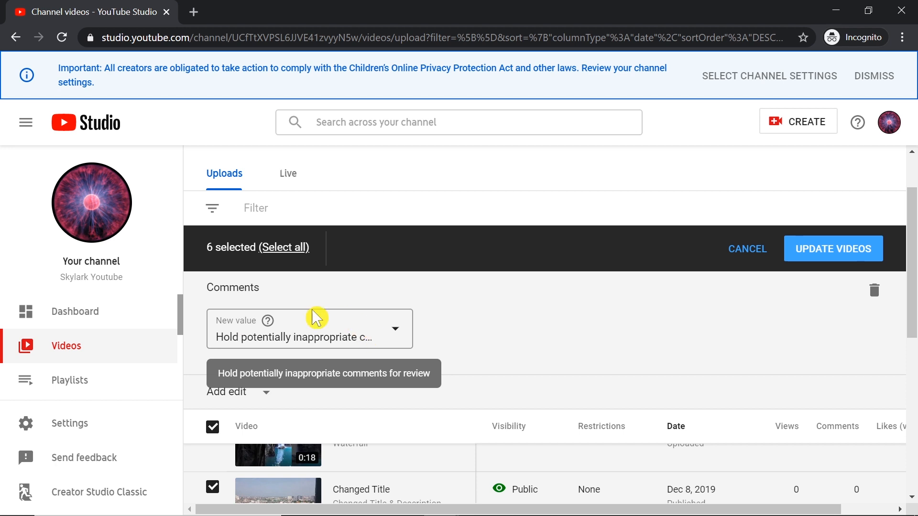
# Apply the comment update to all six videos, acknowledging the implications and confirming
pyautogui.click(832, 248)
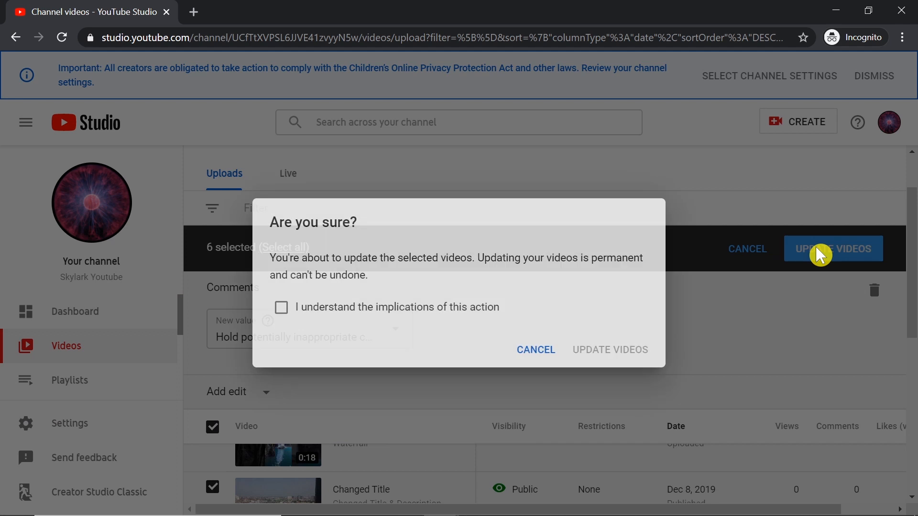
pyautogui.click(281, 307)
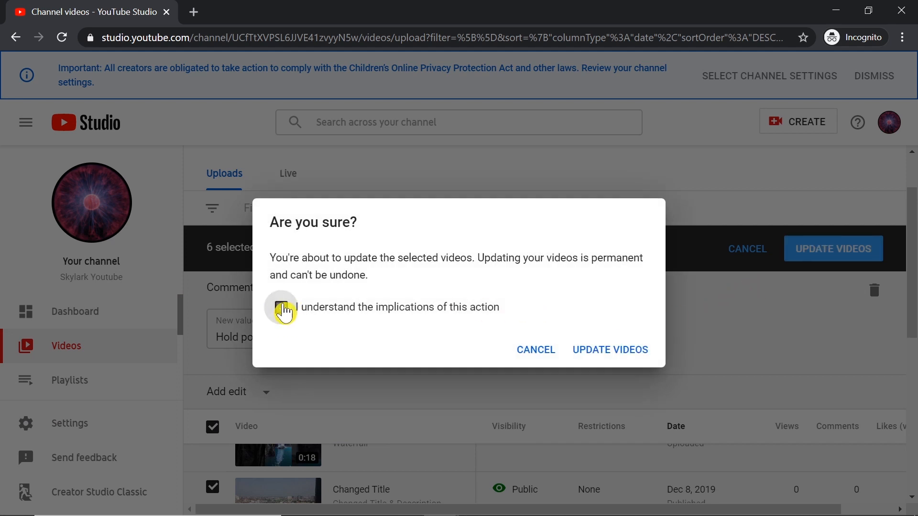
pyautogui.click(281, 308)
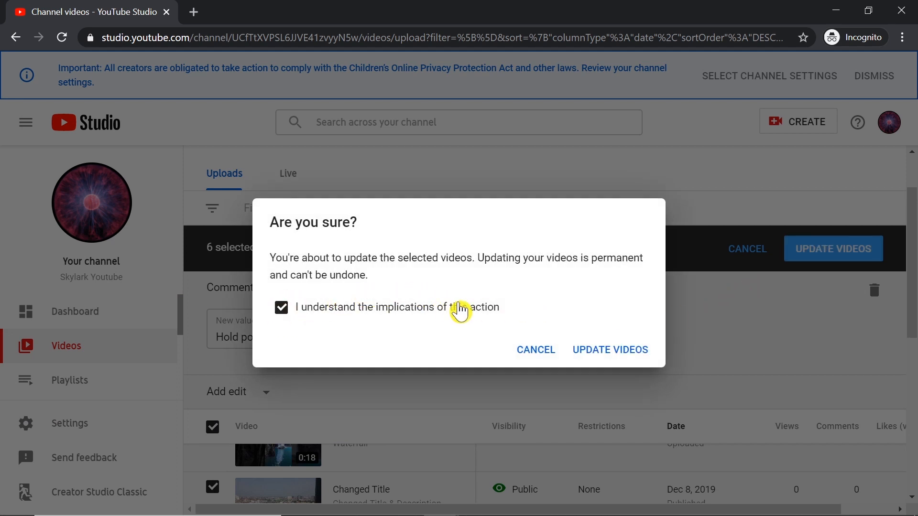
pyautogui.moveTo(609, 349)
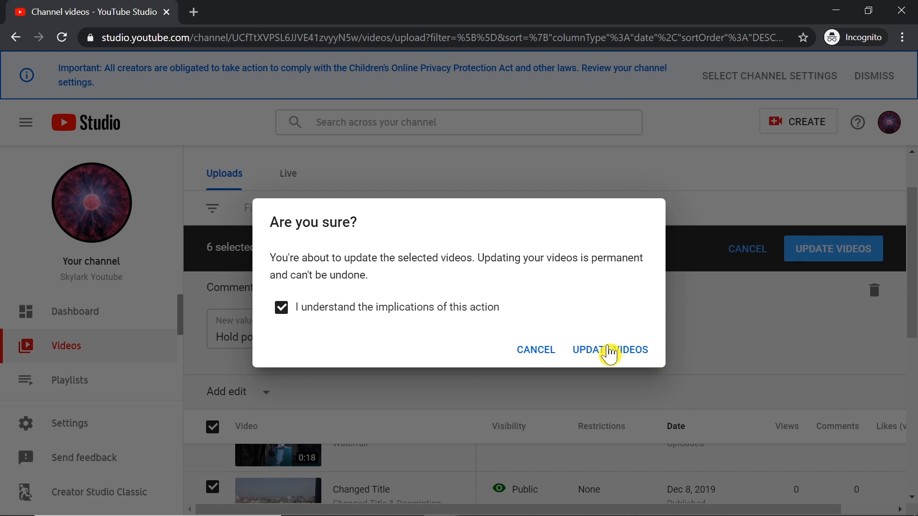
pyautogui.click(608, 350)
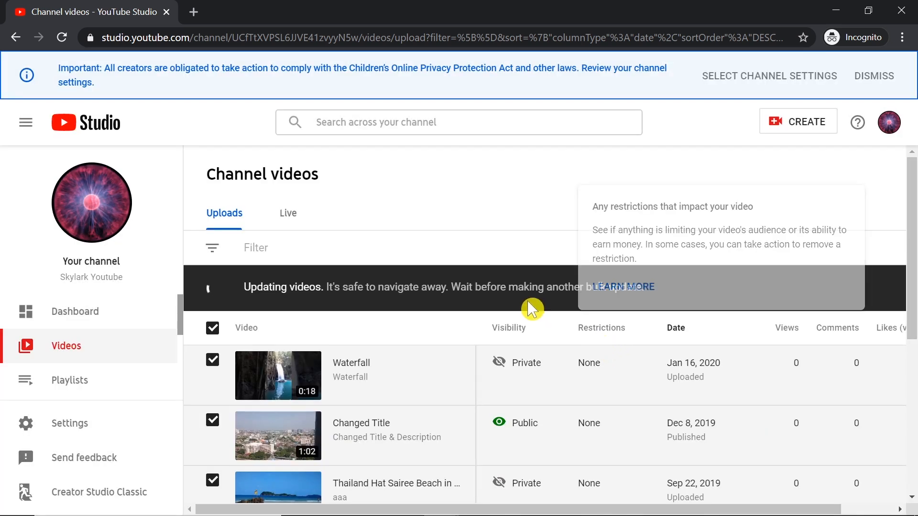